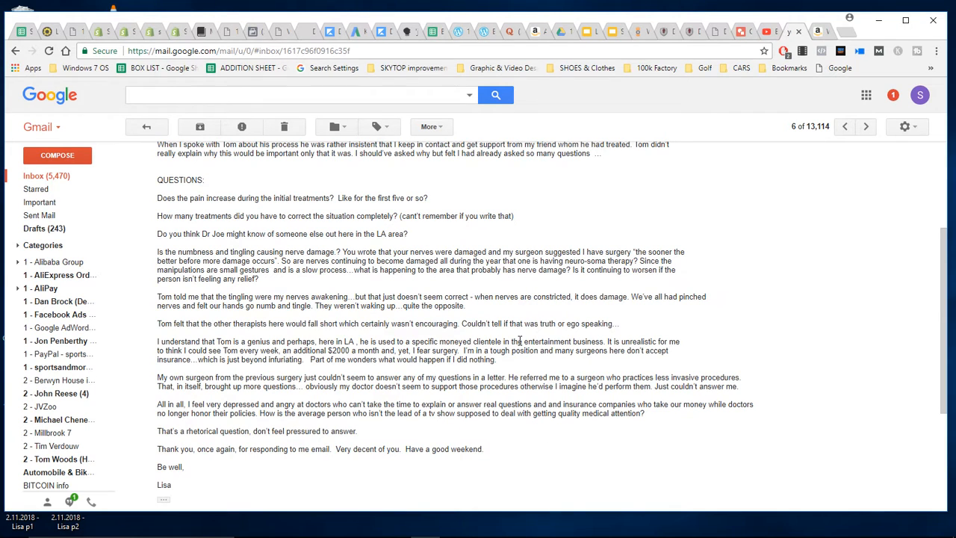
mouse_move(463, 323)
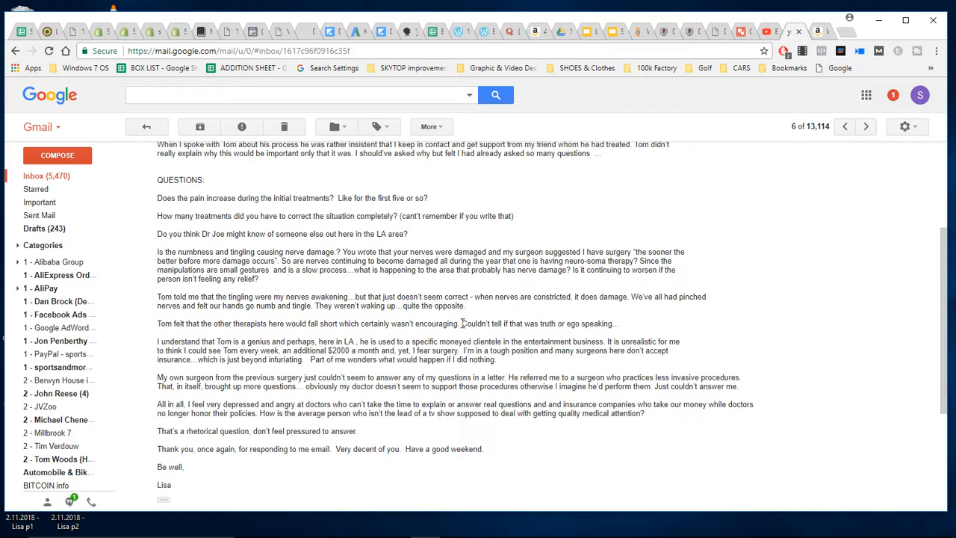
- Highlight just the "Couldn't tell if that was truth or ego speaking..." sentence in the email
drag(462, 323, 630, 341)
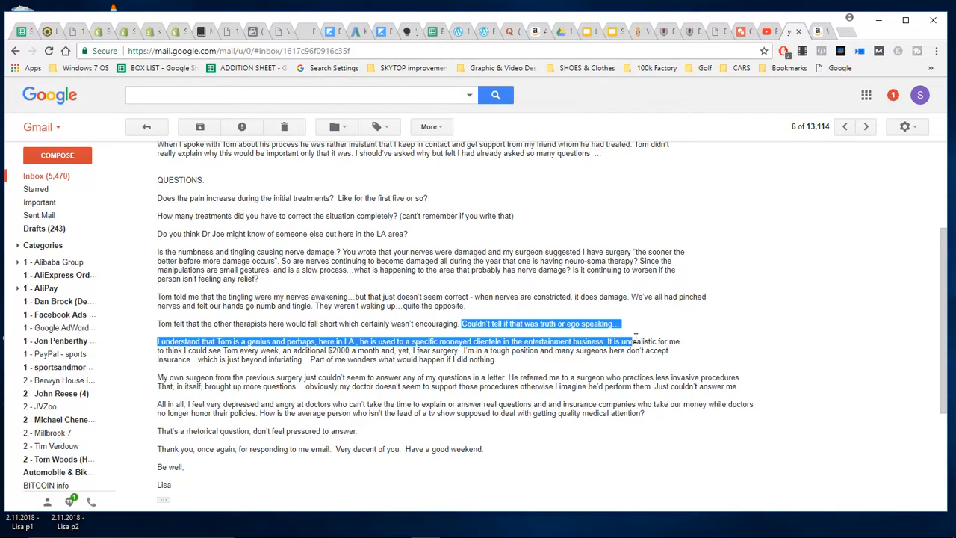
click(625, 330)
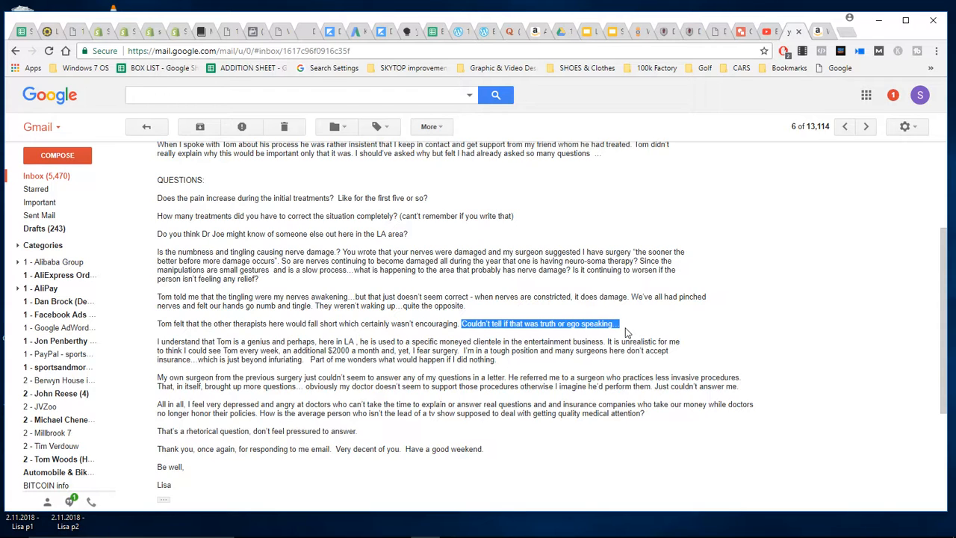
mouse_move(626, 334)
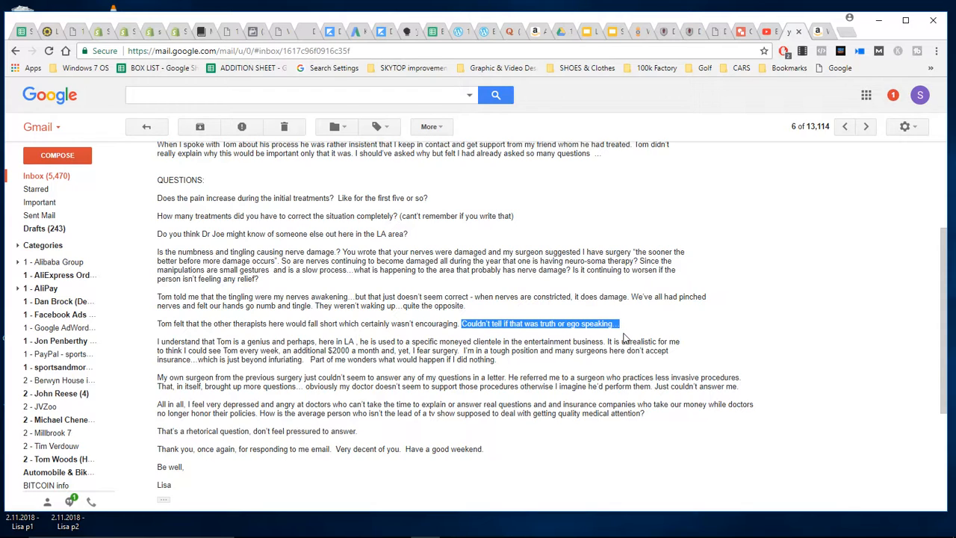
mouse_move(626, 332)
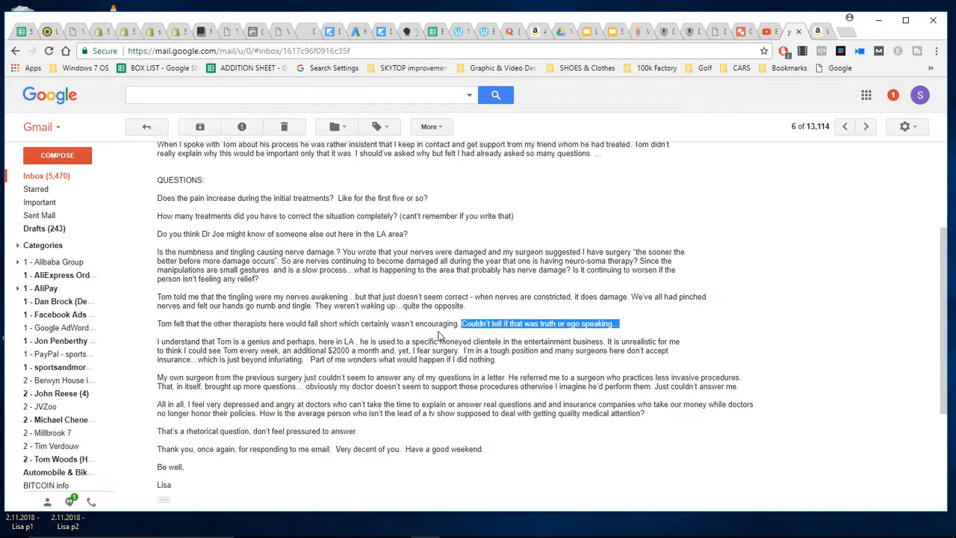
mouse_move(514, 338)
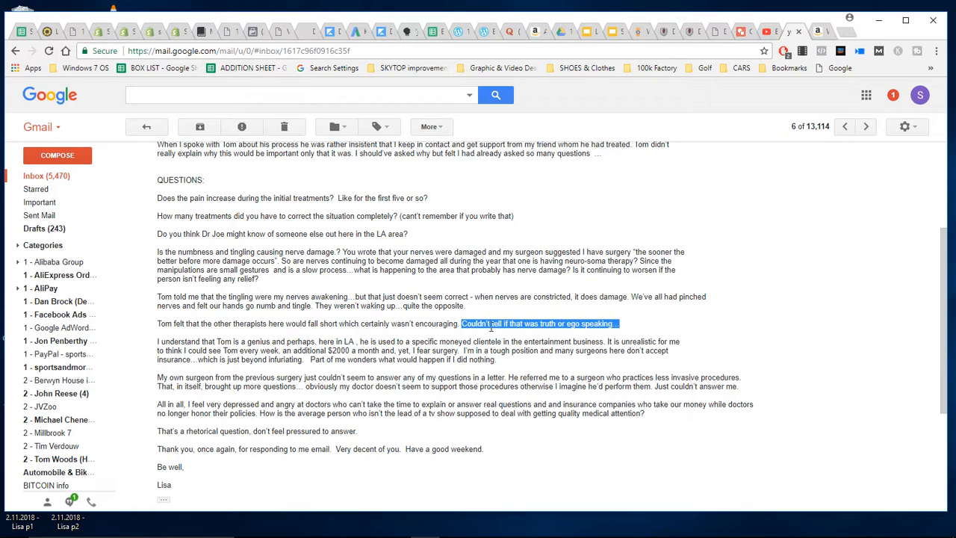
mouse_move(570, 337)
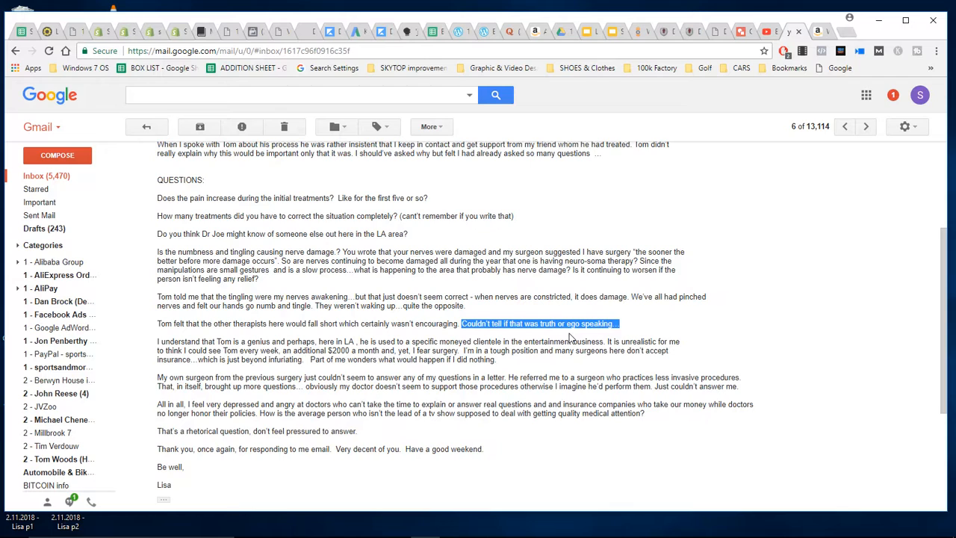
mouse_move(716, 351)
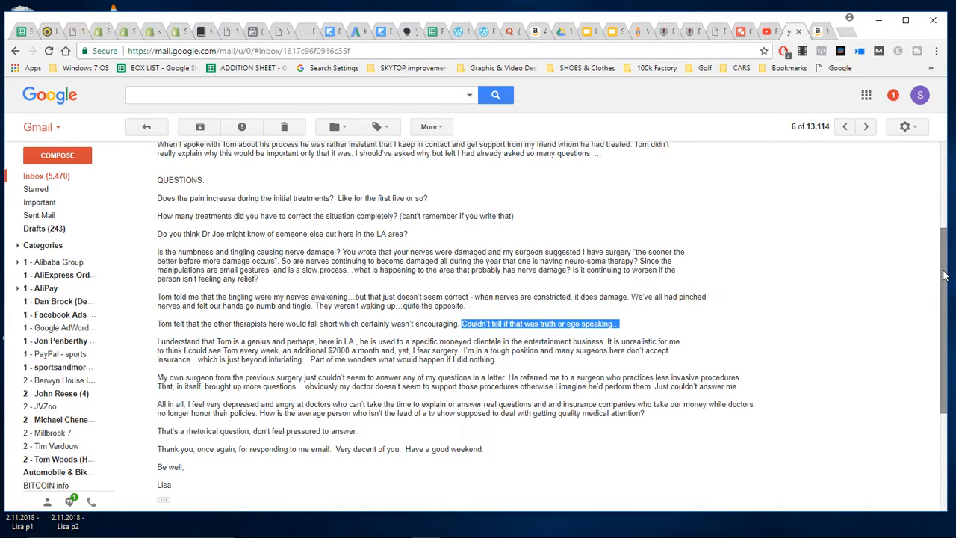
- Bring the email's reply area into view and clear any highlighted text
scroll(down, 3)
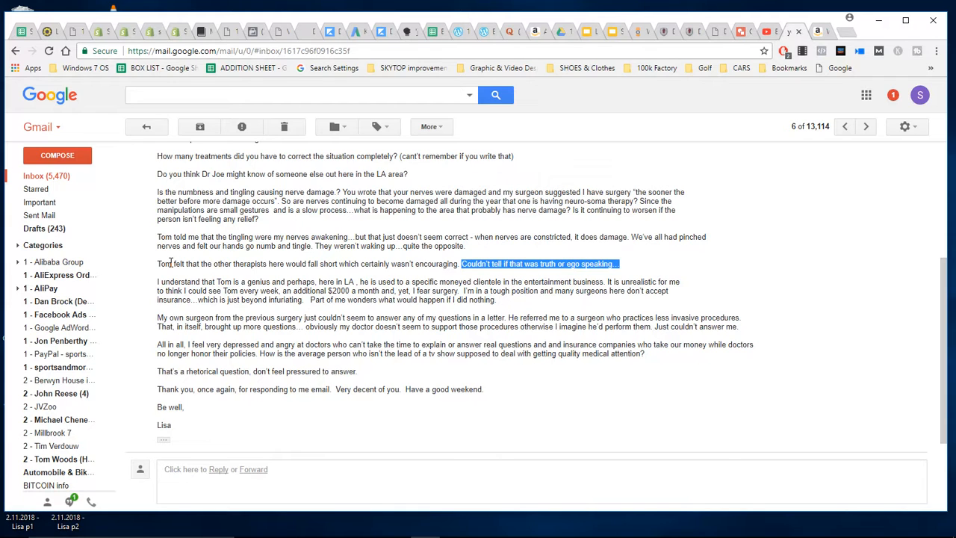
mouse_move(448, 263)
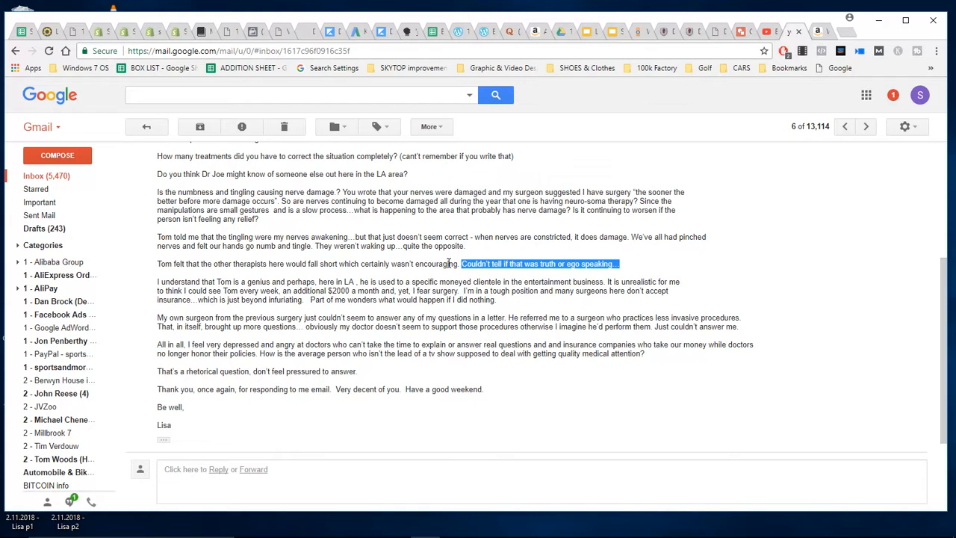
mouse_move(502, 304)
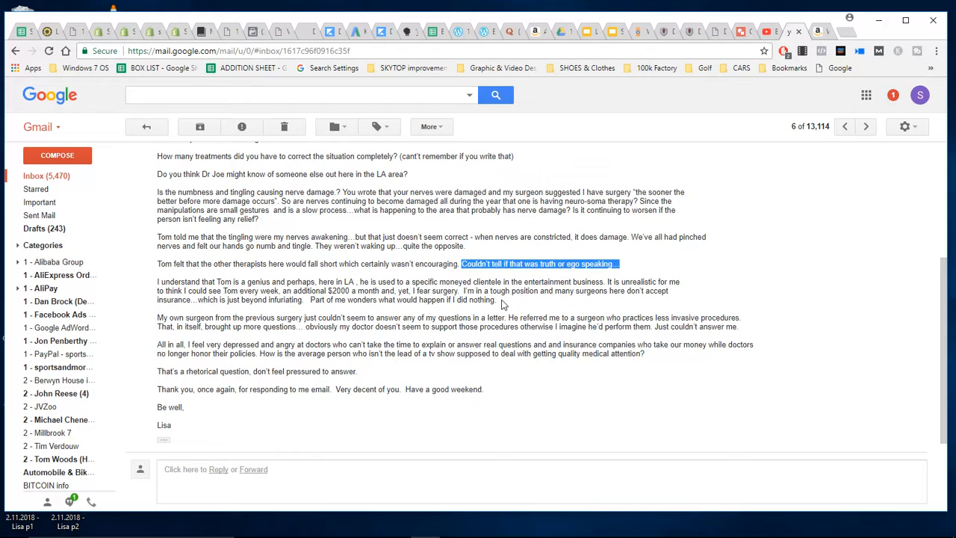
mouse_move(392, 261)
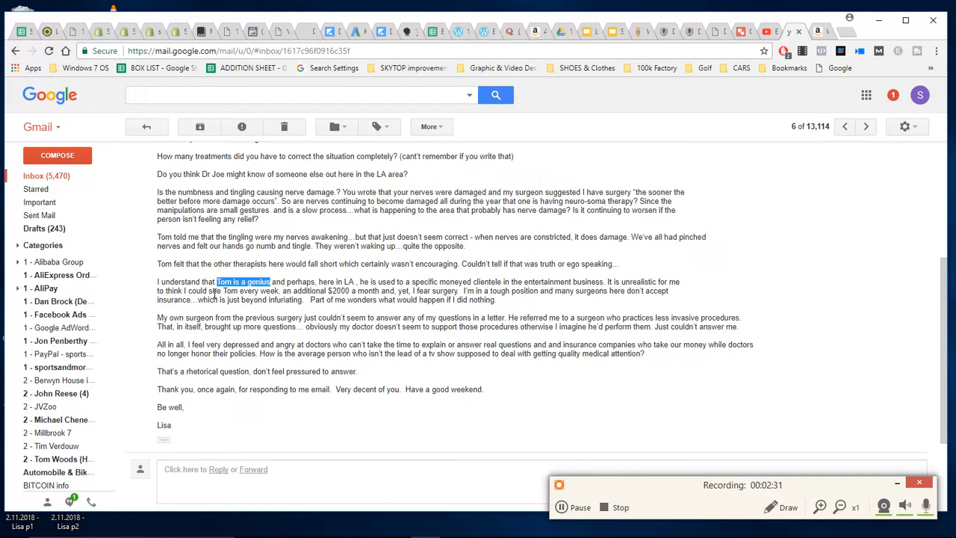
mouse_move(500, 302)
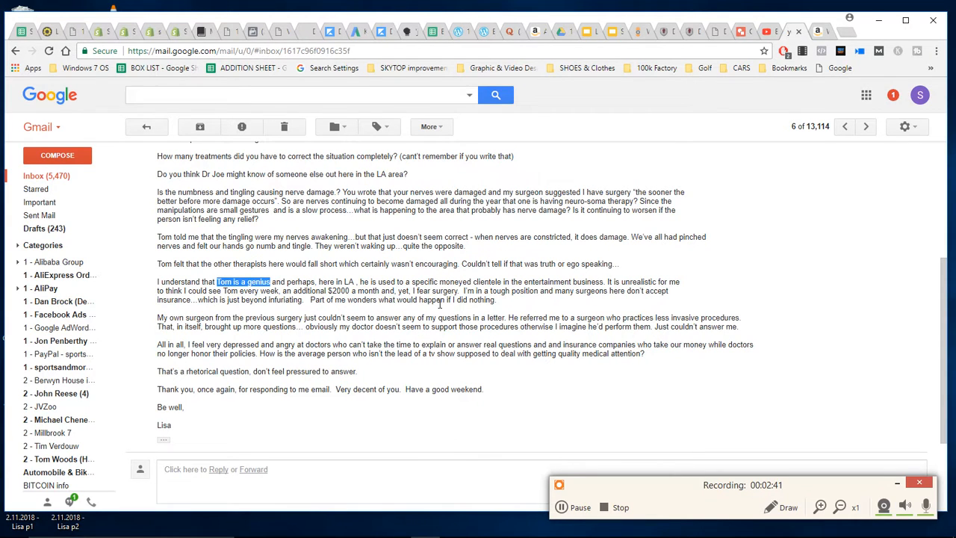
click(490, 299)
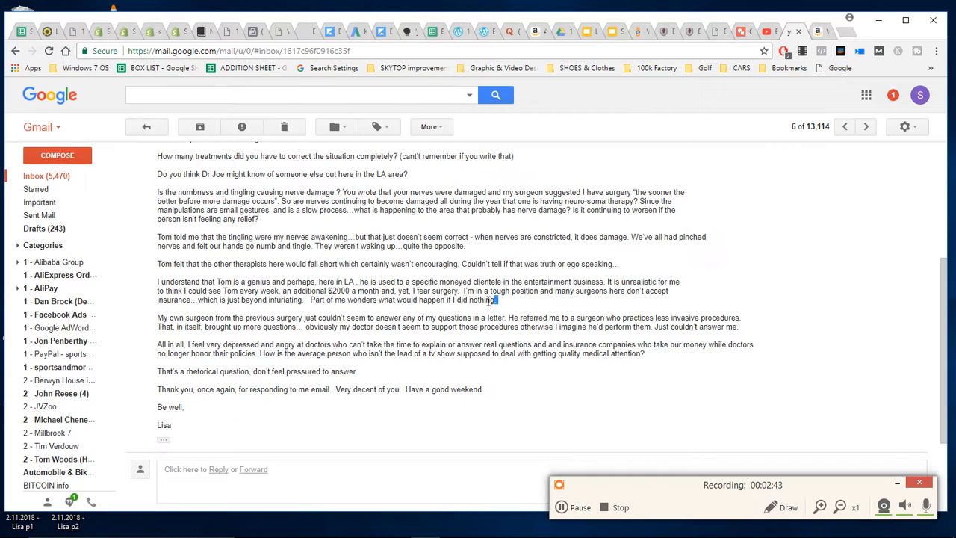
- Highlight the sentence about doing nothing, then the paragraph about the previous surgeon
drag(309, 299, 496, 299)
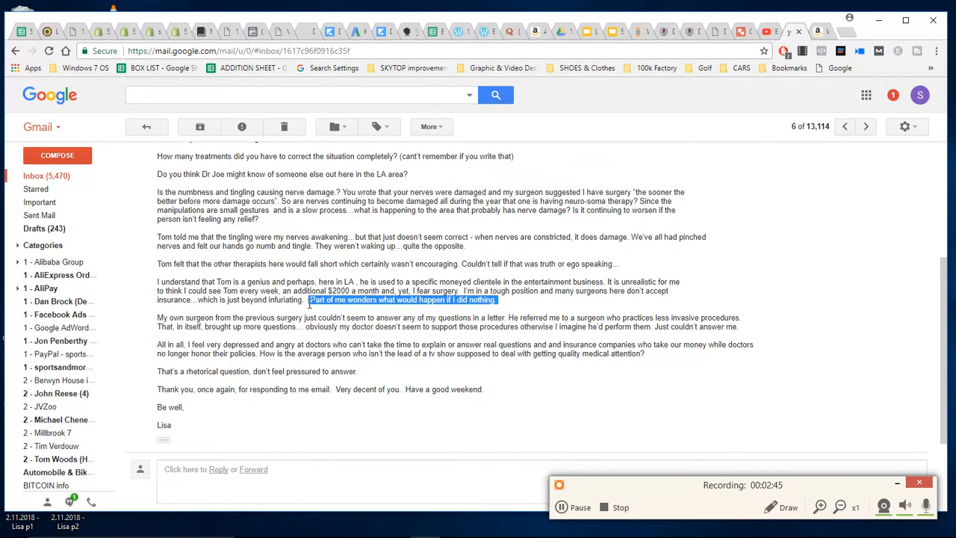
mouse_move(438, 310)
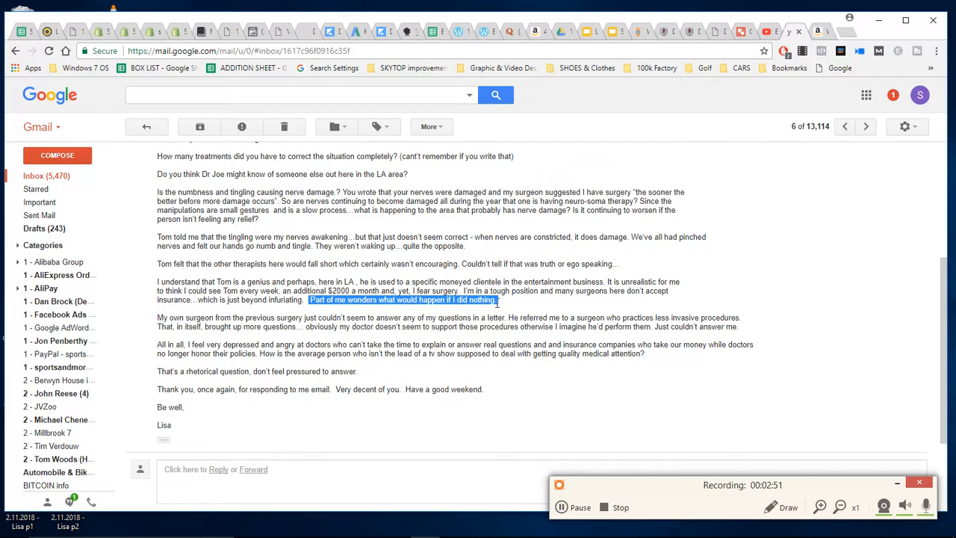
mouse_move(514, 302)
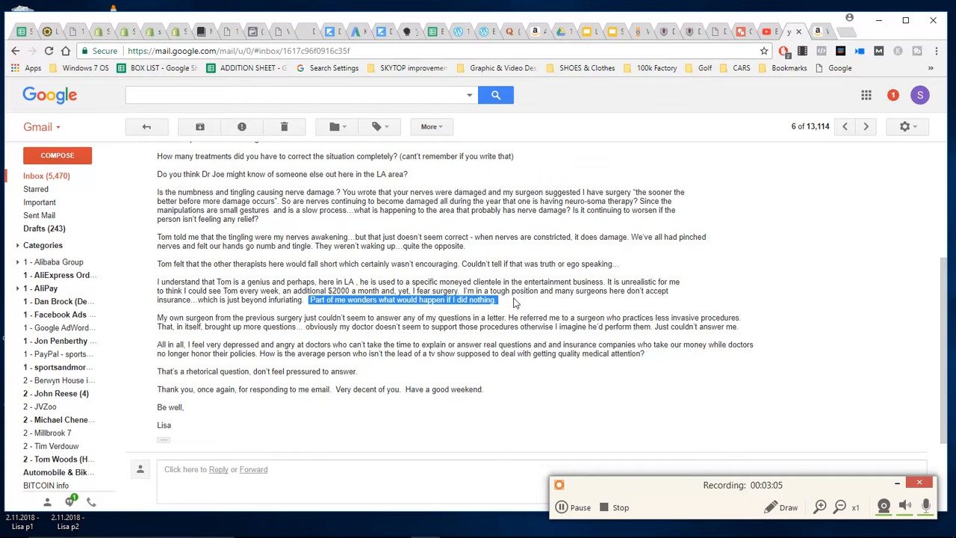
mouse_move(523, 305)
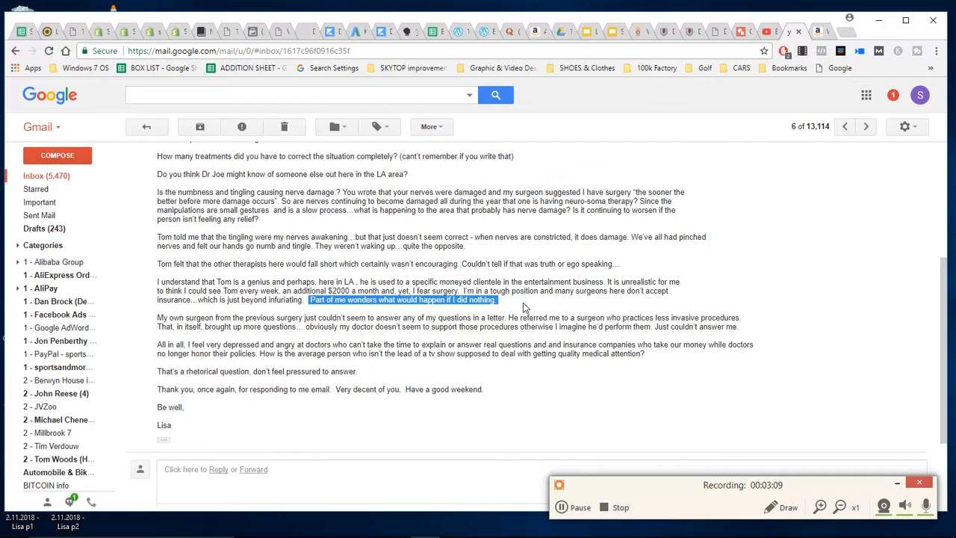
mouse_move(319, 344)
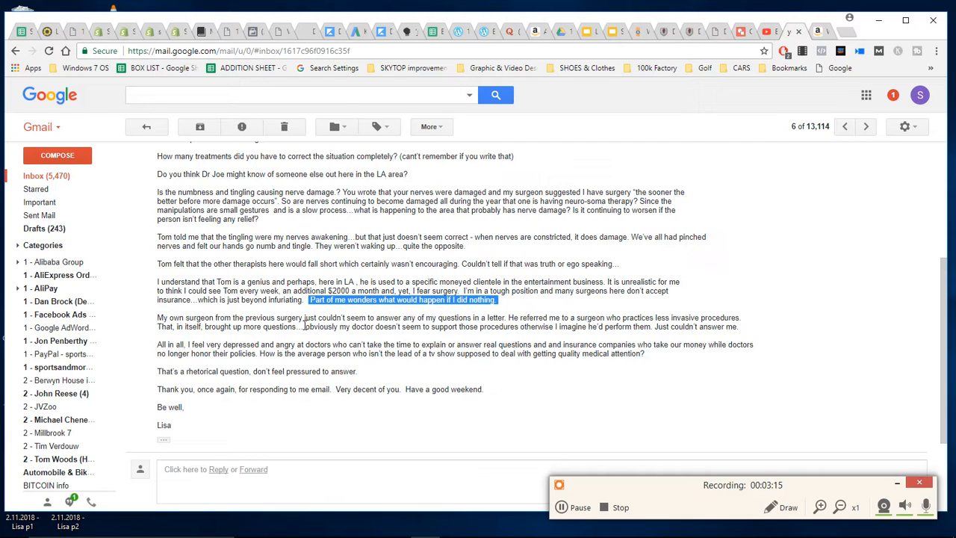
mouse_move(476, 325)
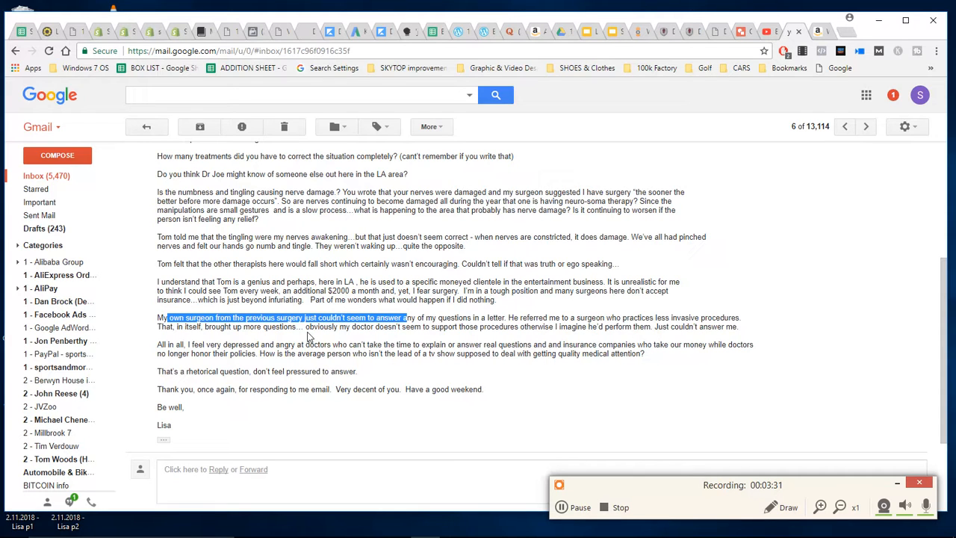
mouse_move(526, 342)
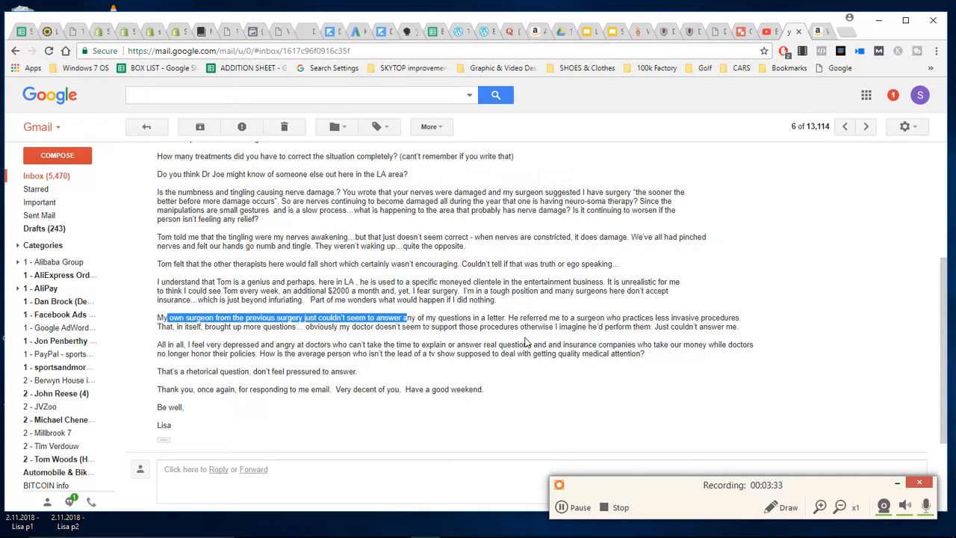
mouse_move(614, 338)
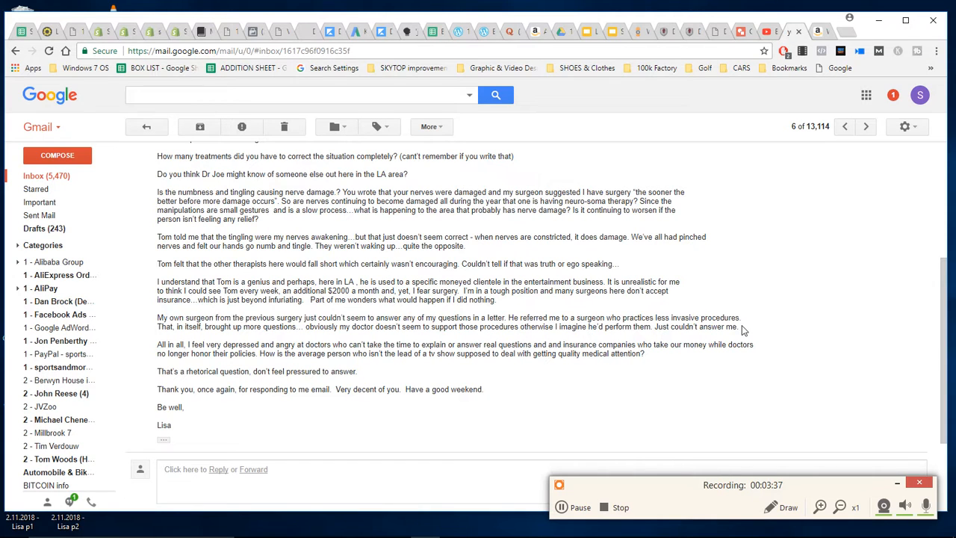
drag(157, 344, 277, 344)
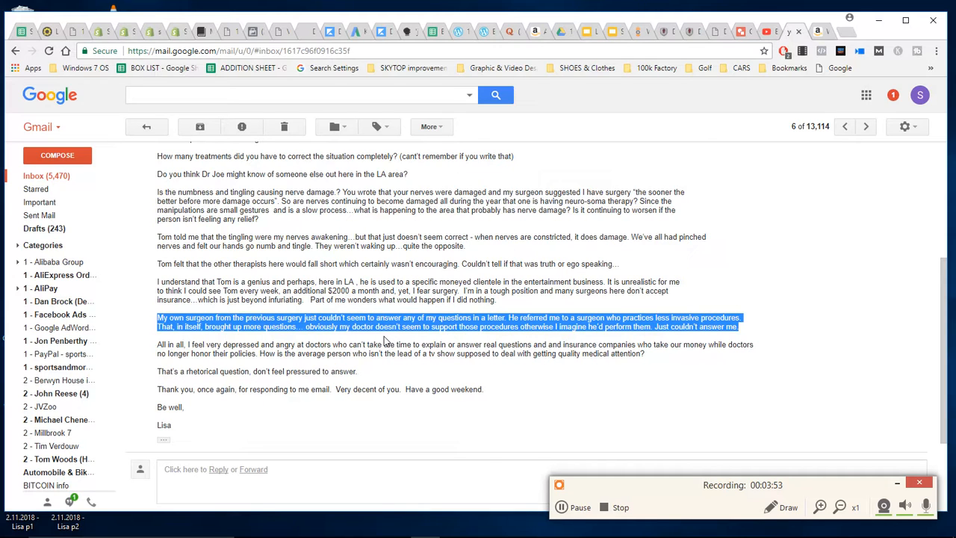
mouse_move(406, 353)
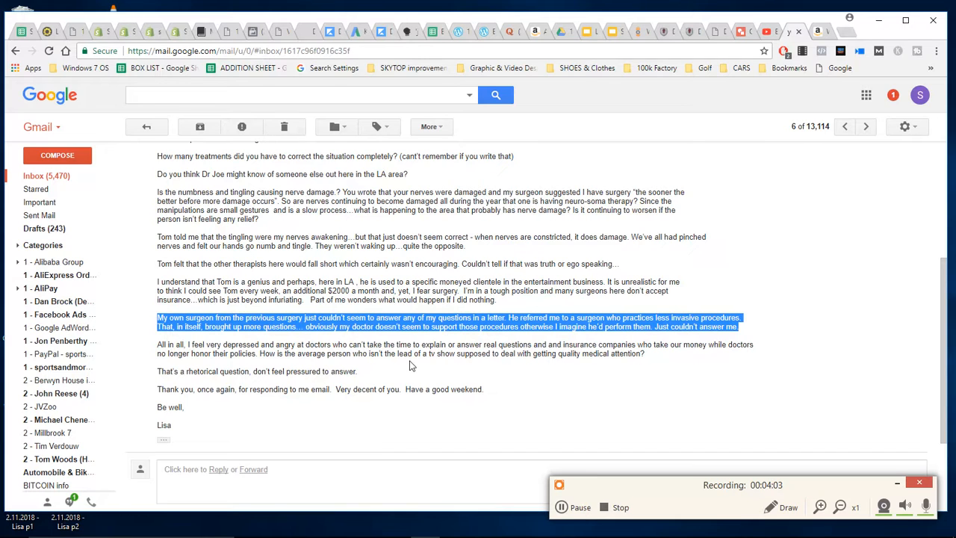
mouse_move(448, 367)
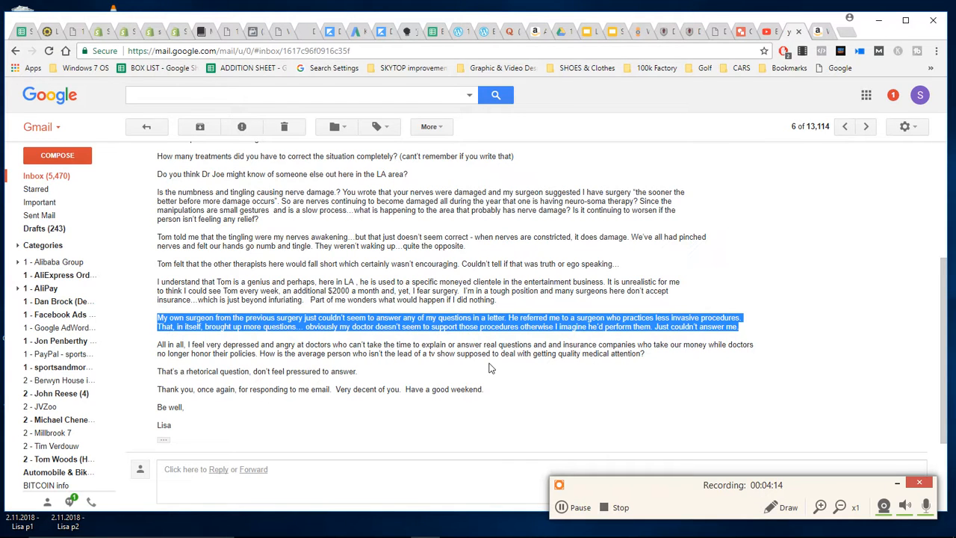
mouse_move(466, 371)
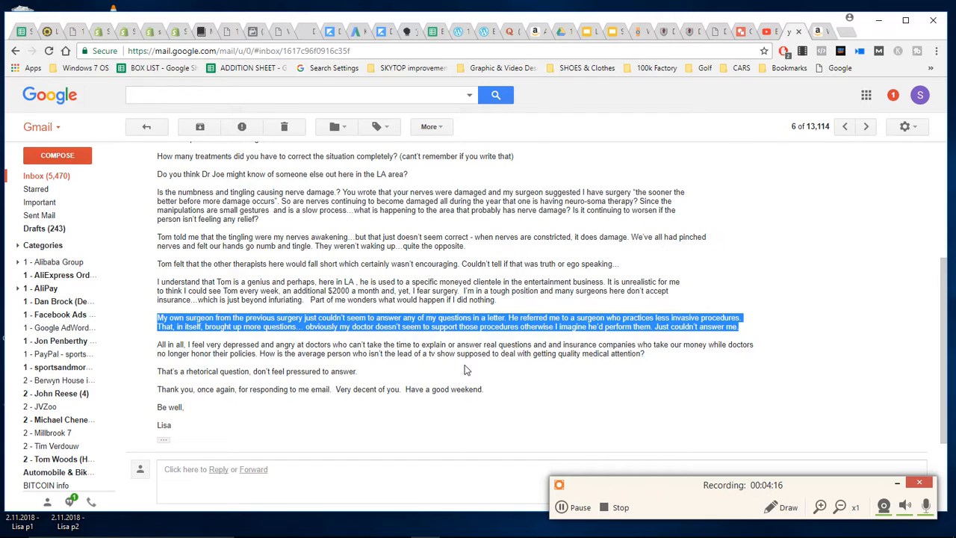
mouse_move(457, 369)
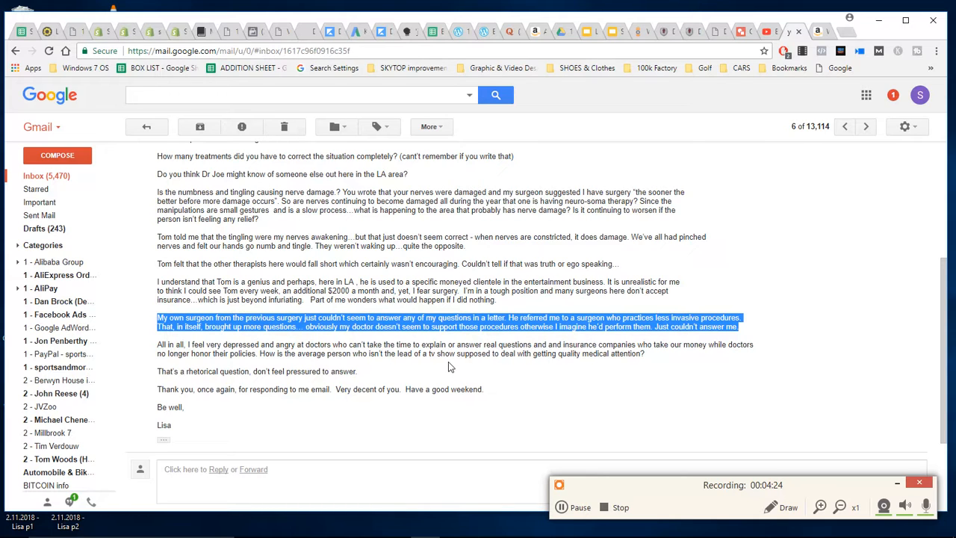
mouse_move(650, 356)
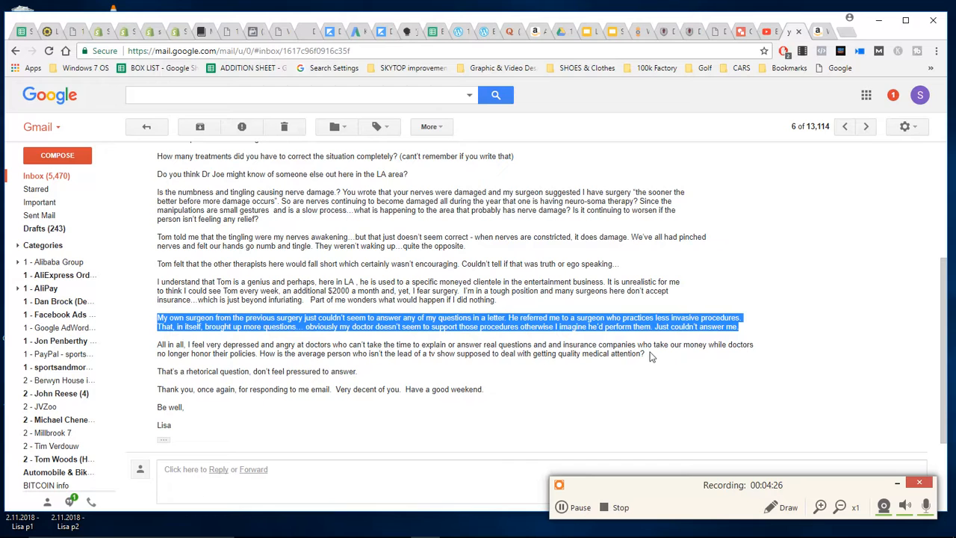
mouse_move(648, 352)
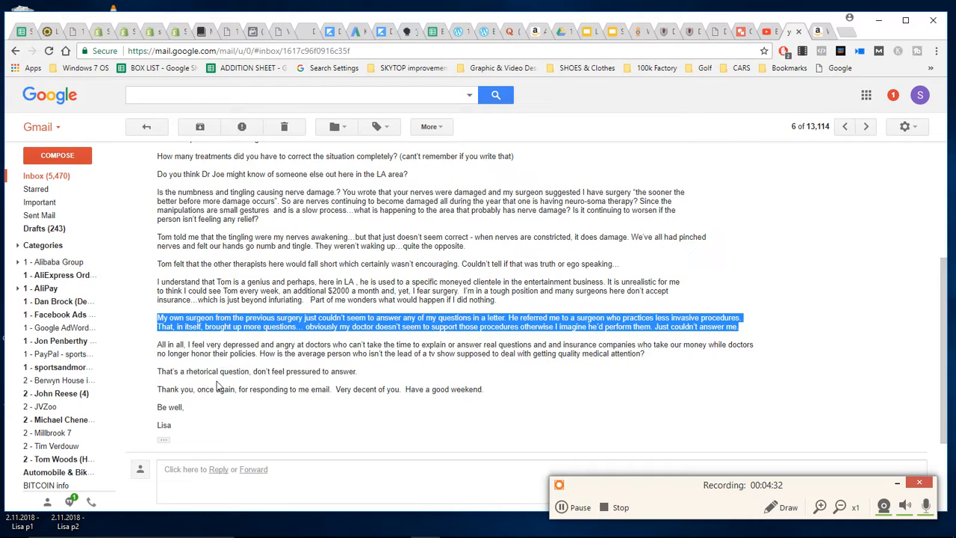
mouse_move(526, 394)
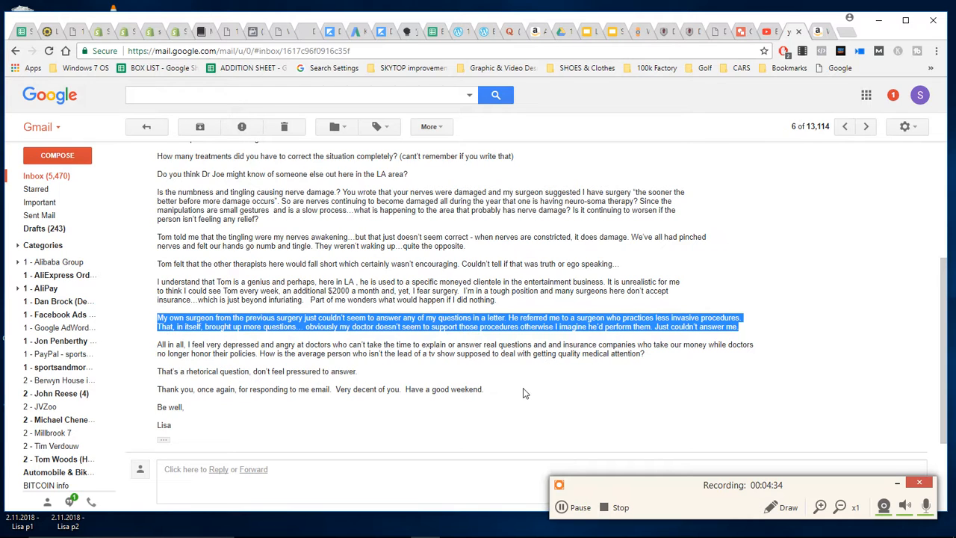
mouse_move(502, 397)
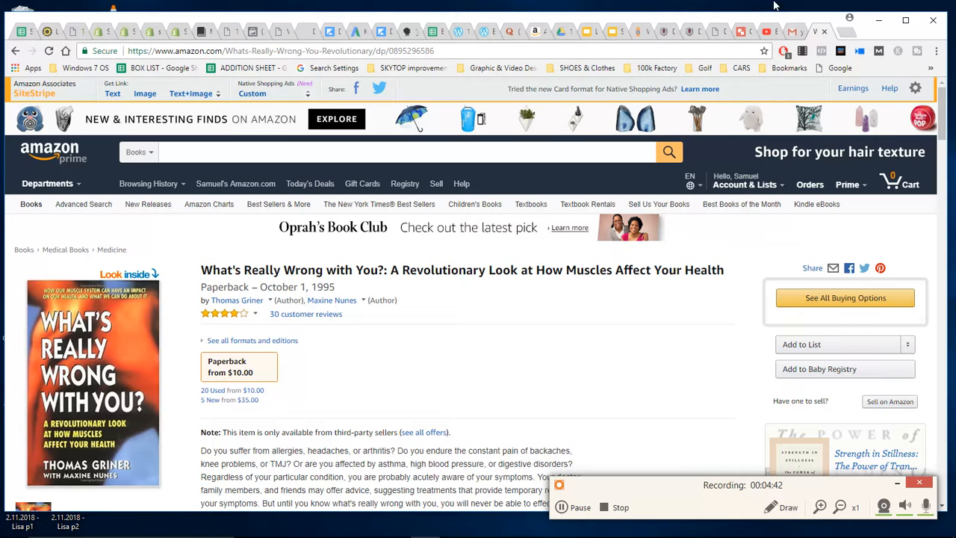
- Return to the Gmail message from the Amazon book tab, keeping the surgeon paragraph highlighted
click(795, 31)
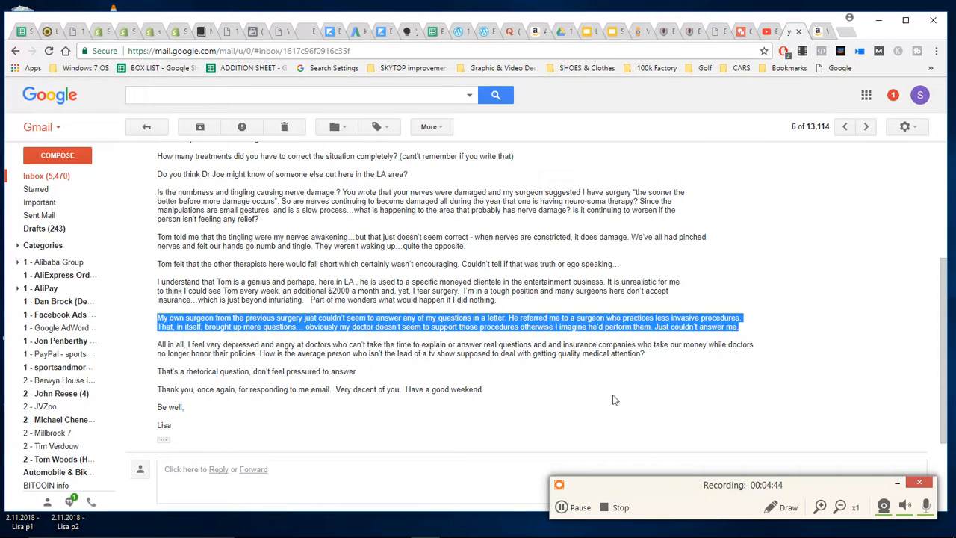
mouse_move(448, 372)
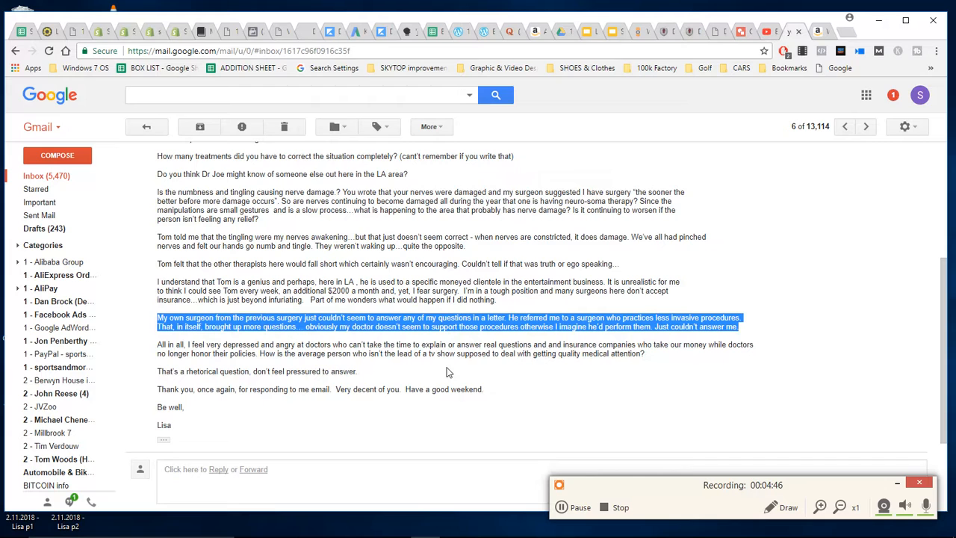
mouse_move(366, 233)
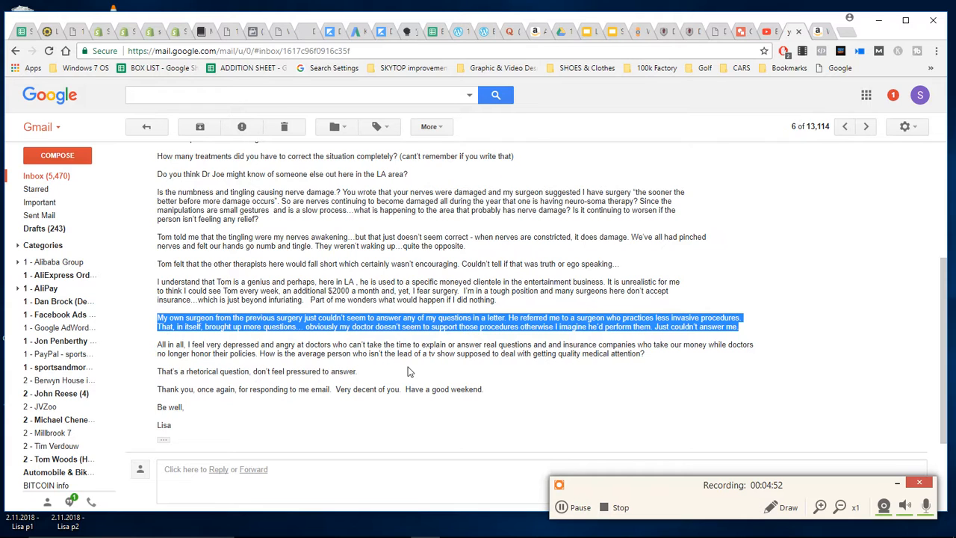
mouse_move(566, 400)
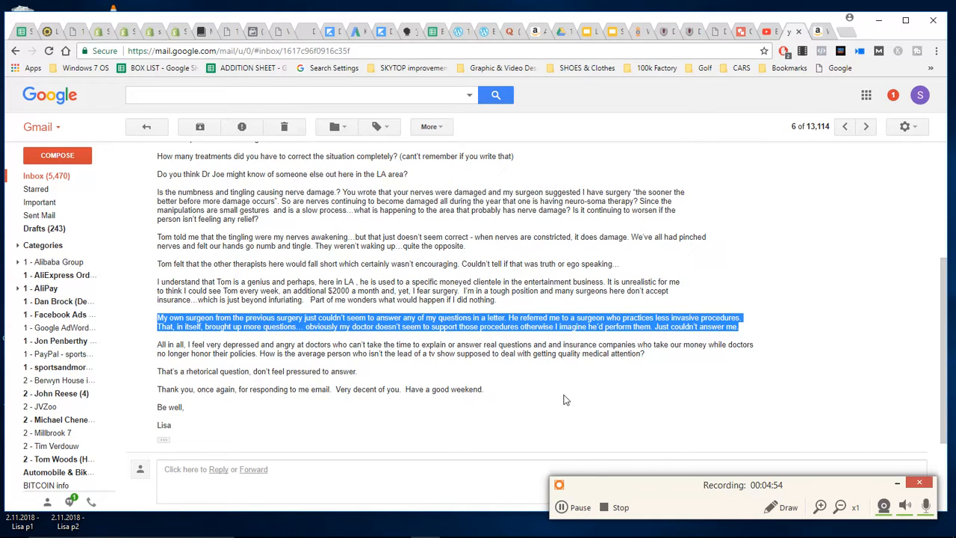
mouse_move(594, 418)
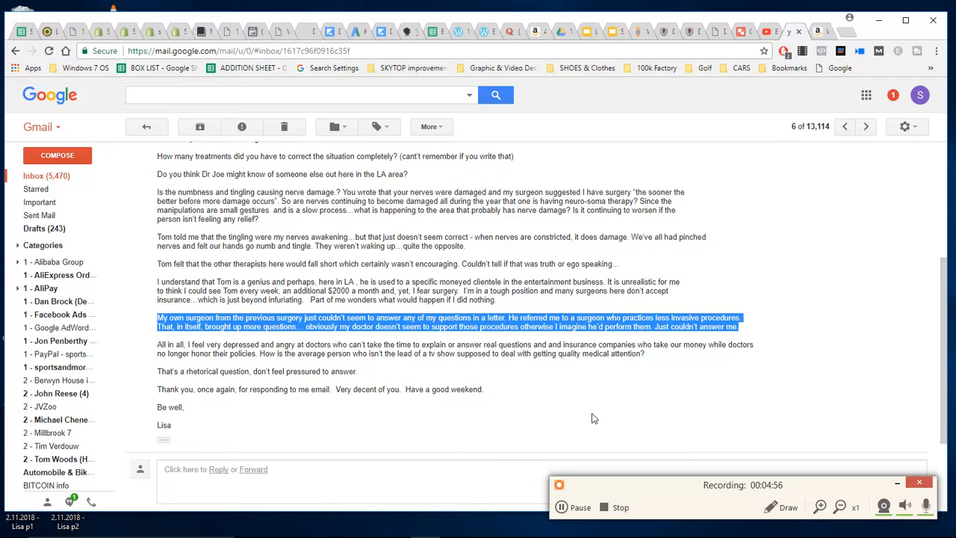
mouse_move(605, 481)
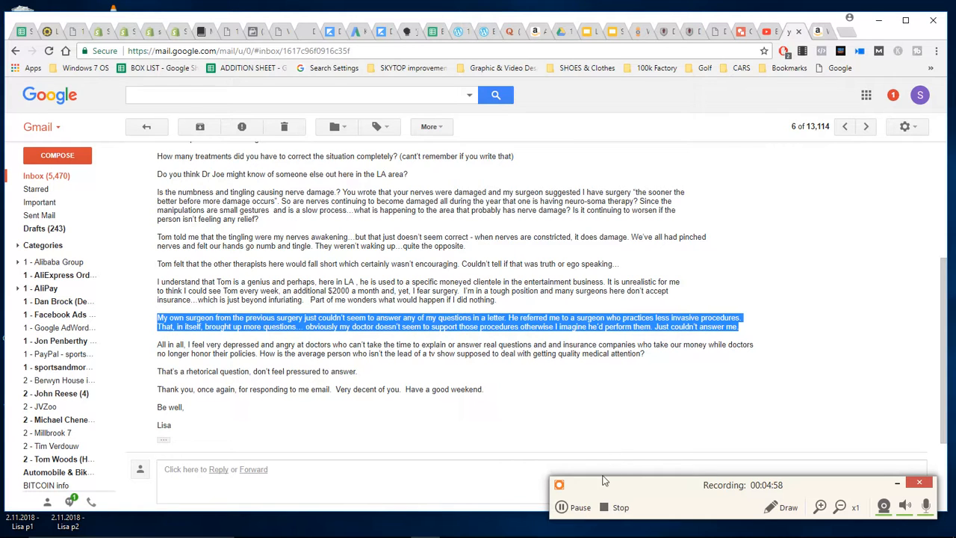